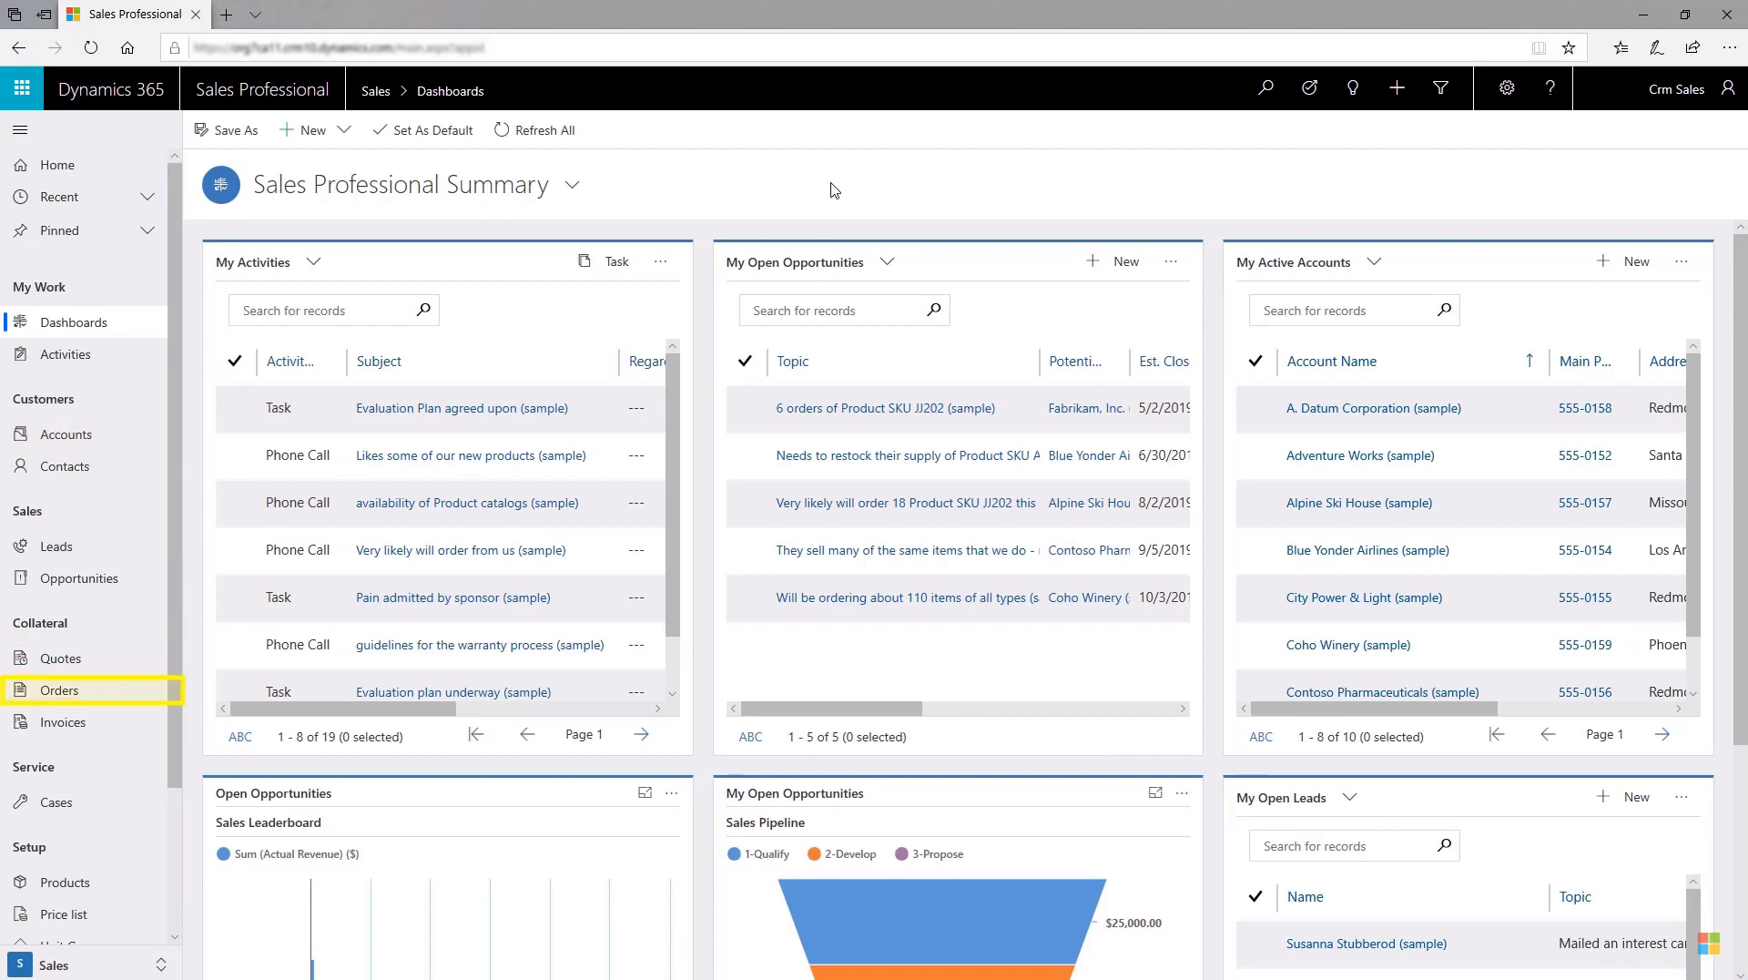
pyautogui.moveTo(58, 689)
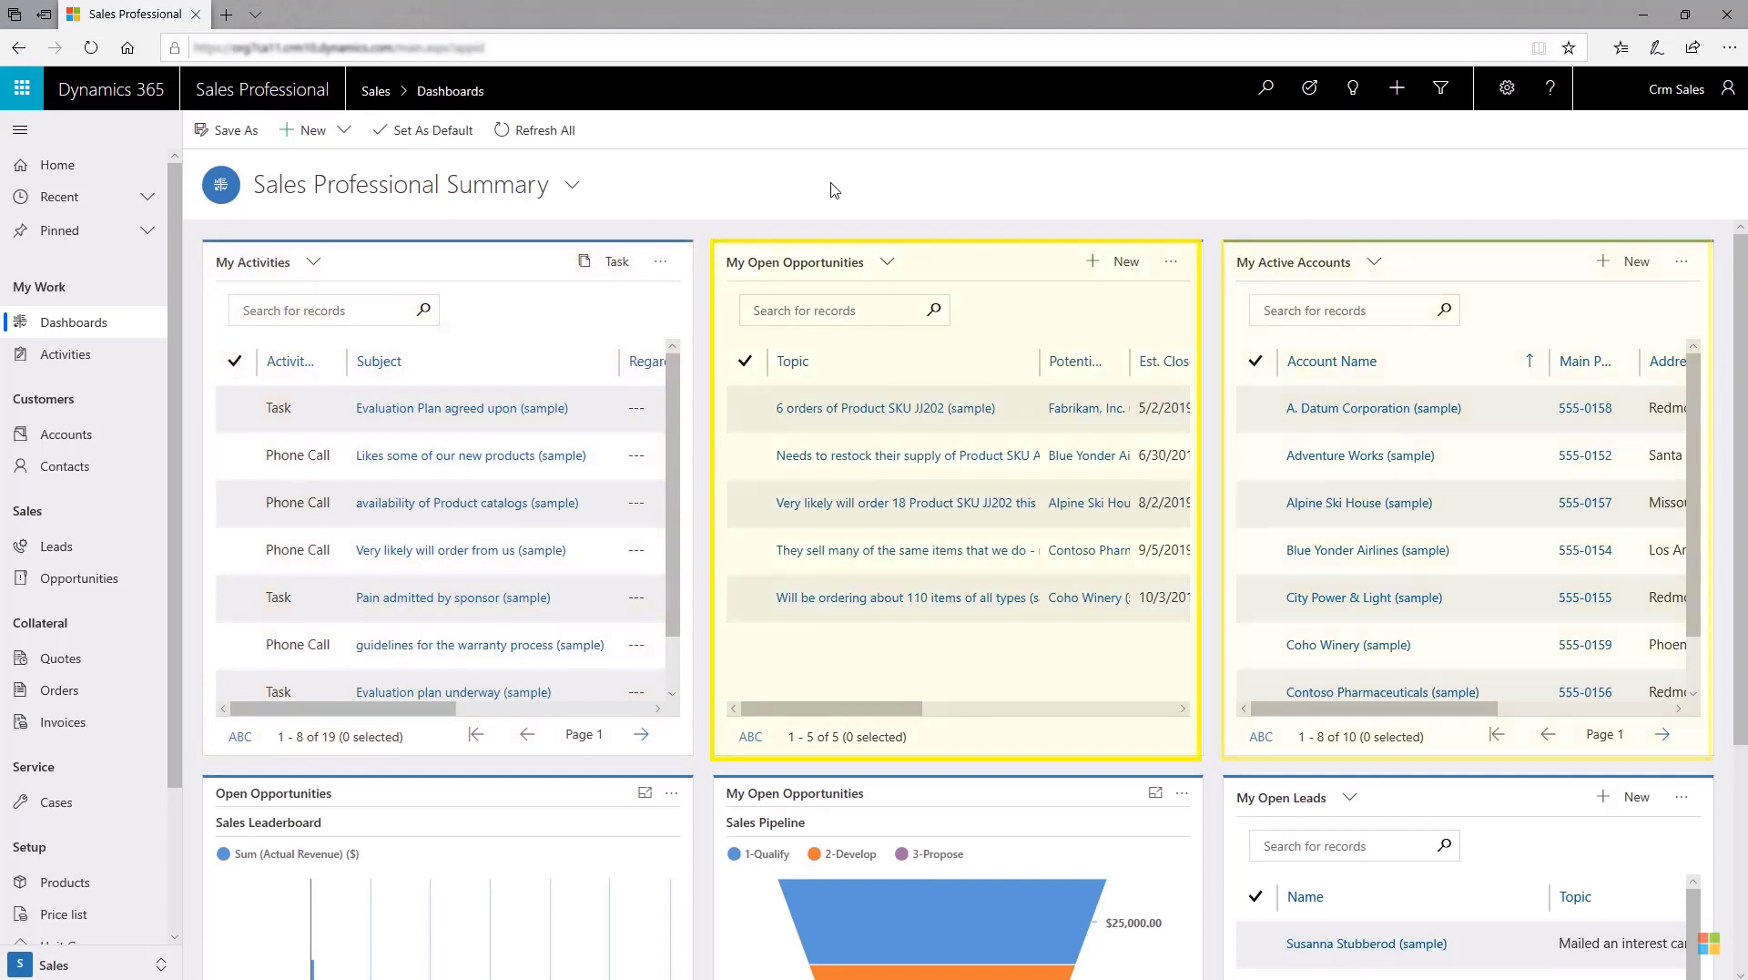
pyautogui.moveTo(1244, 190)
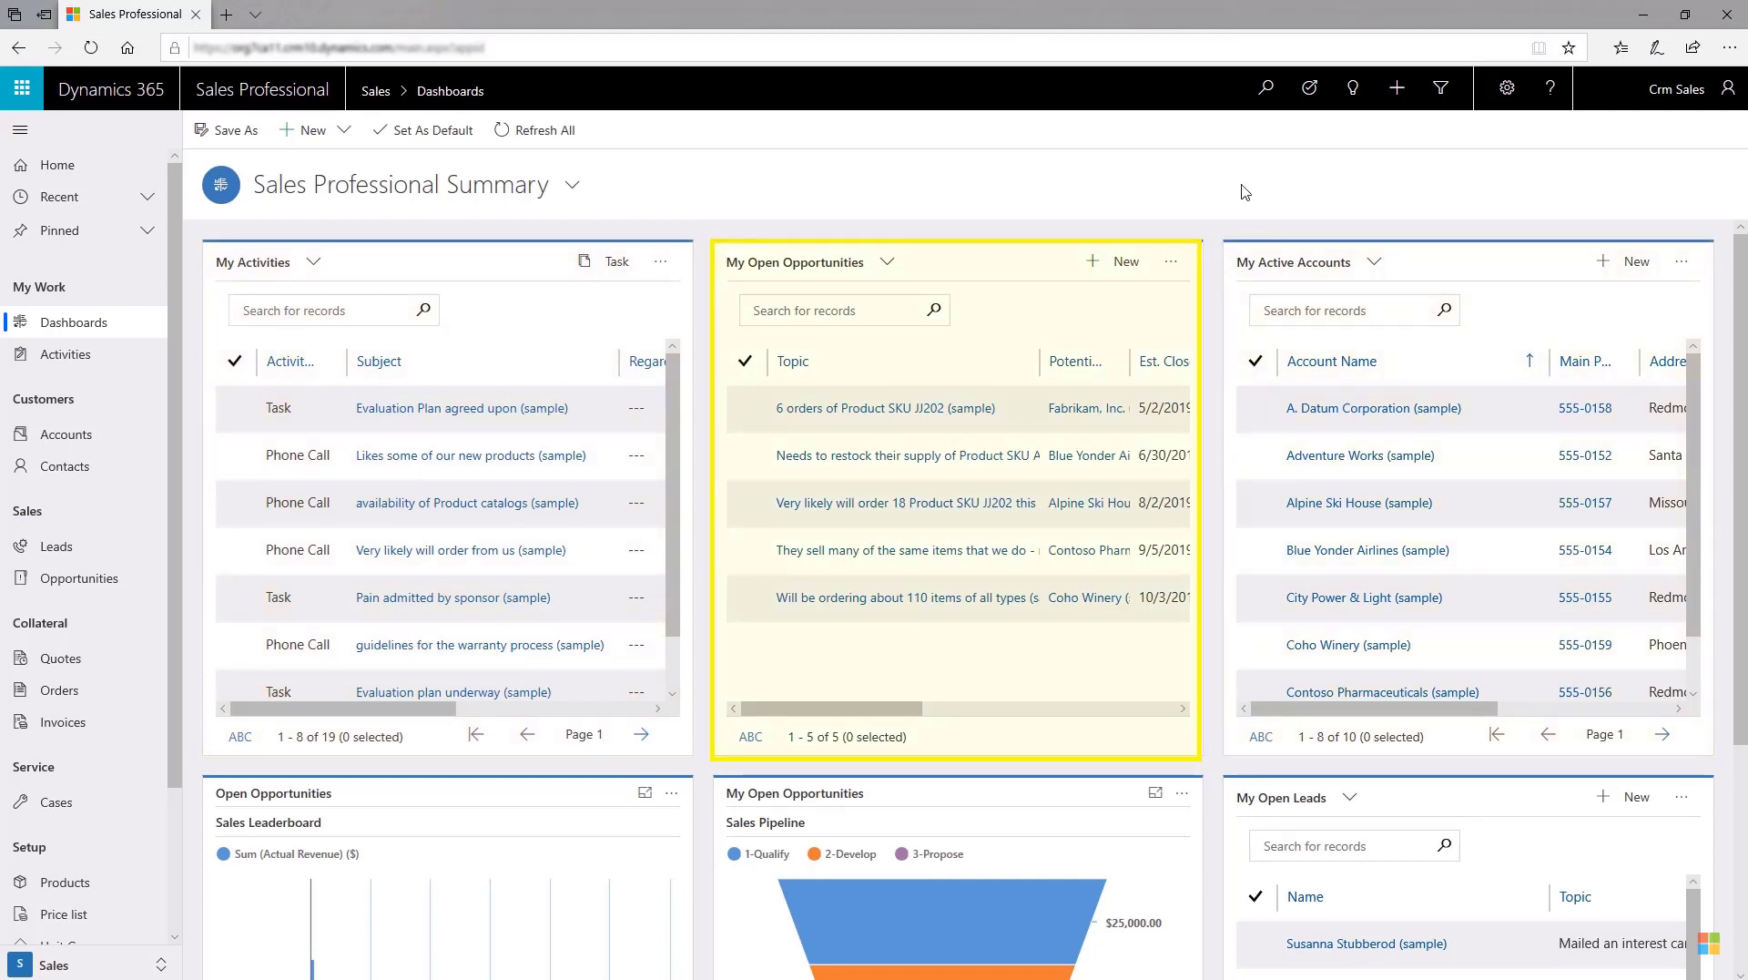
# Scroll past the pipeline charts and open the Susanna Stubberod (sample) lead from My Open Leads.
pyautogui.scroll(-3)
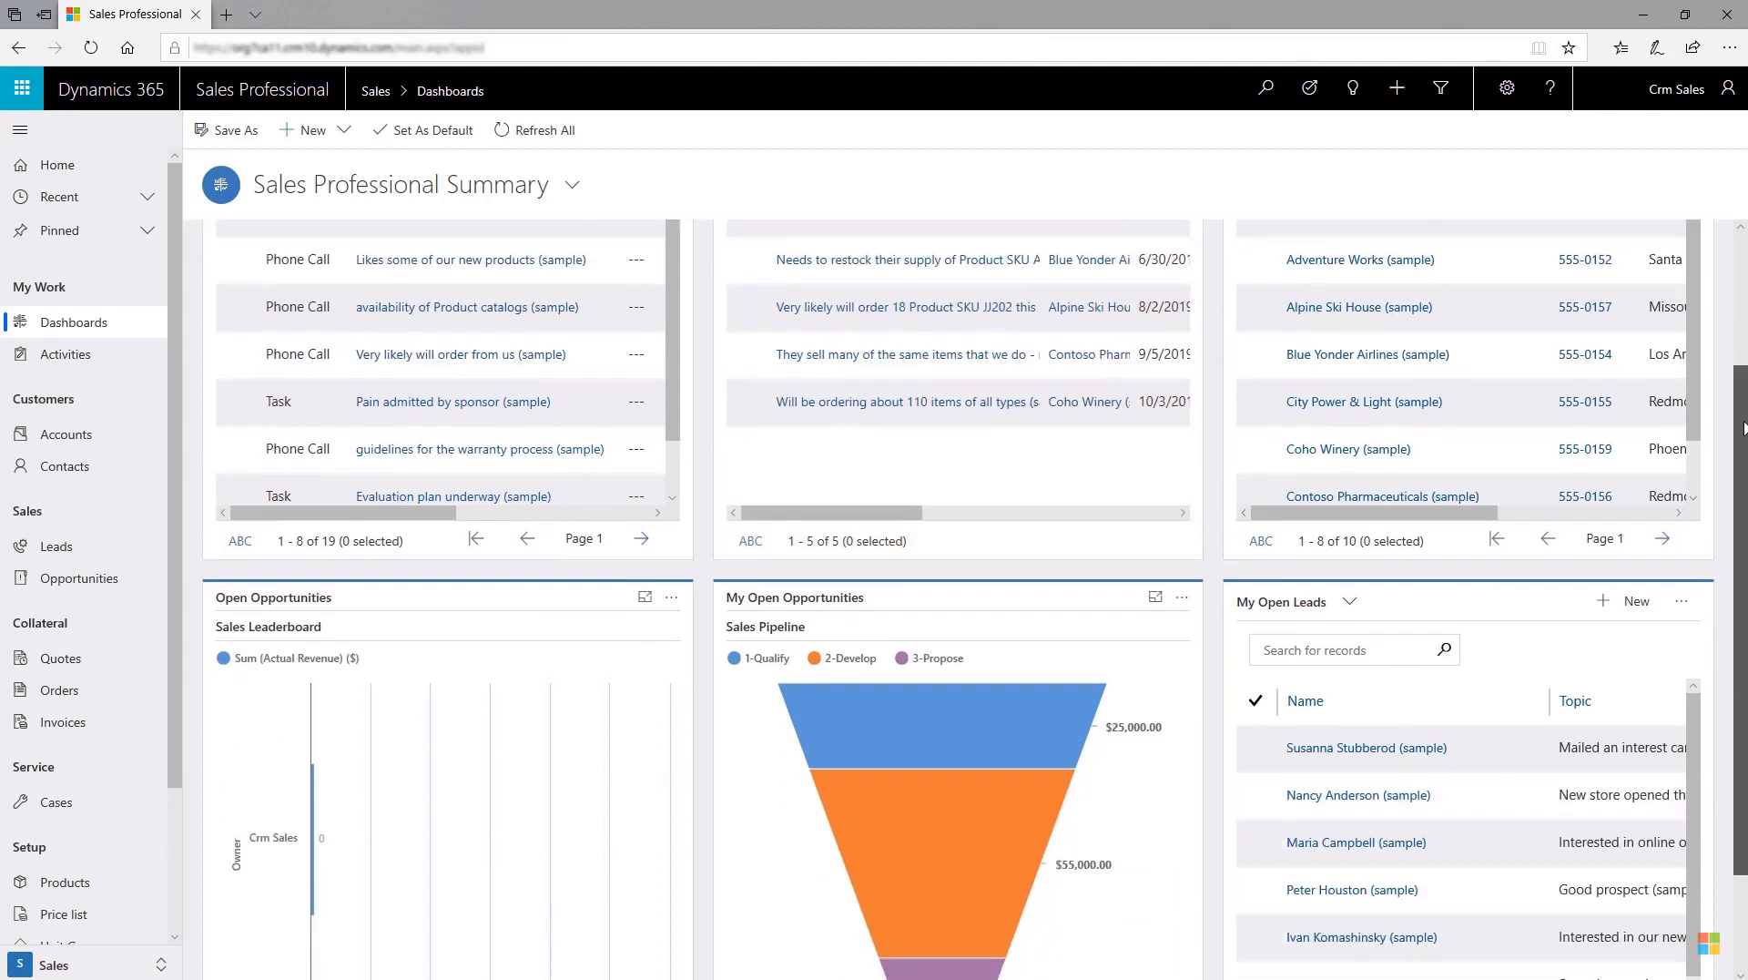
pyautogui.scroll(-3)
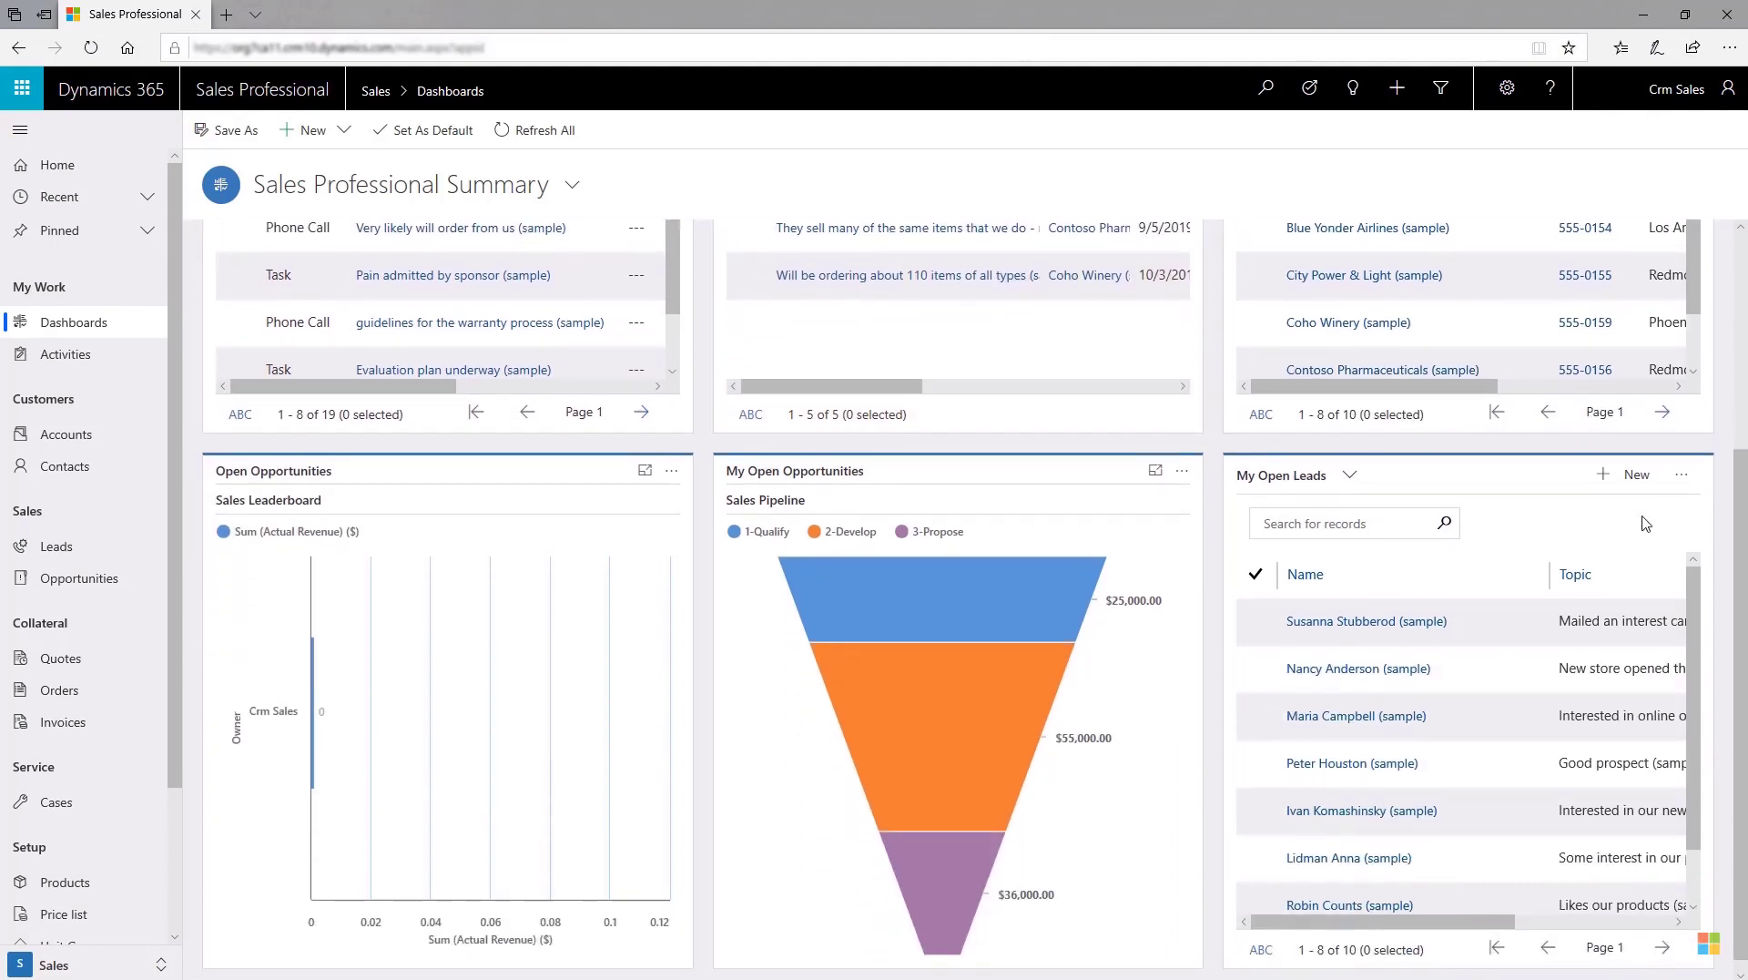
pyautogui.click(1365, 621)
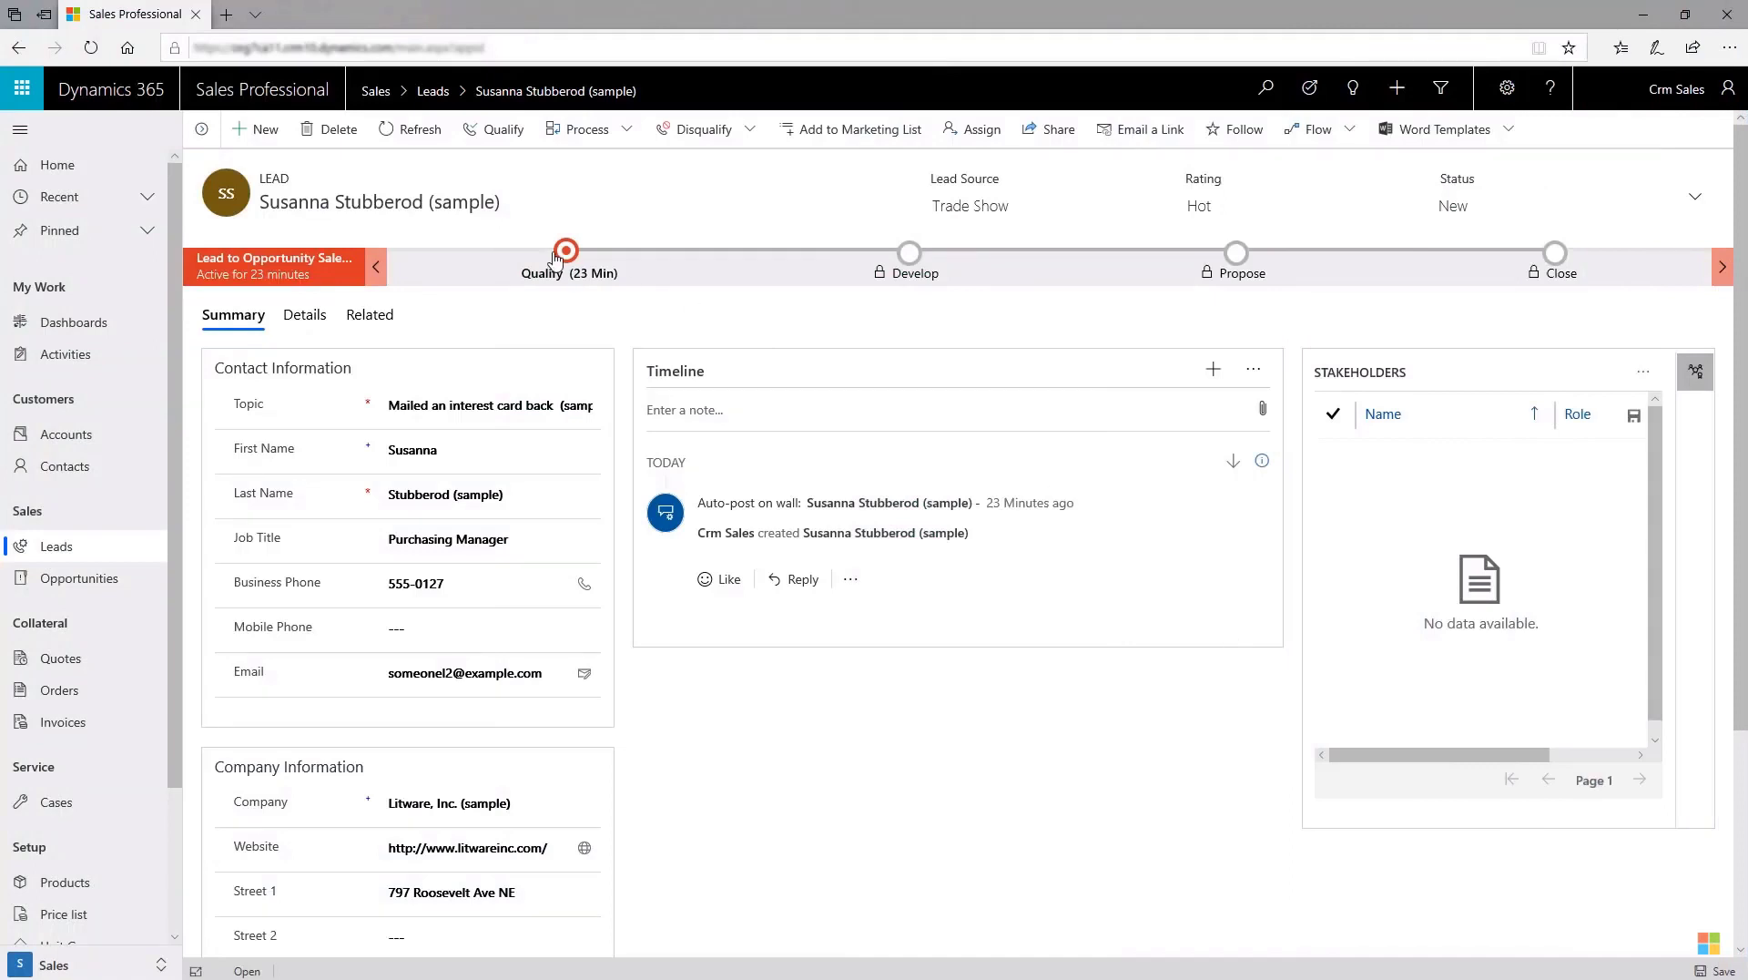
# Show the Qualify stage flyout on the Susanna Stubberod lead's process bar and qualify it.
pyautogui.click(568, 257)
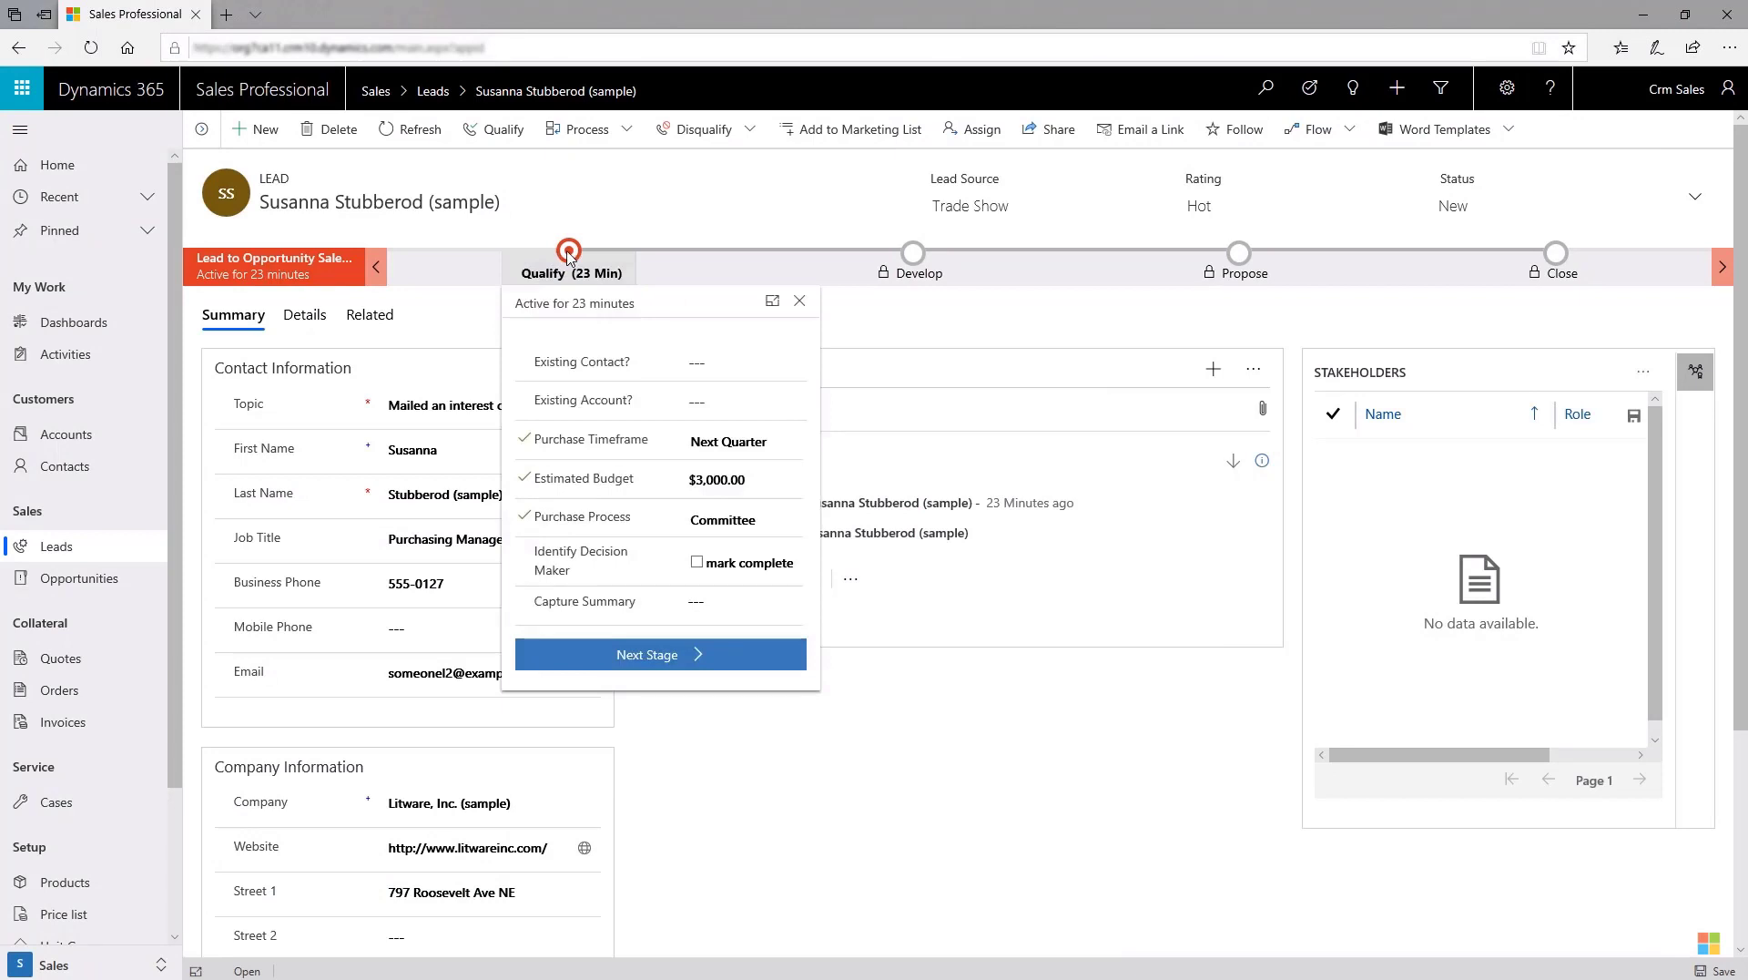
pyautogui.moveTo(608, 357)
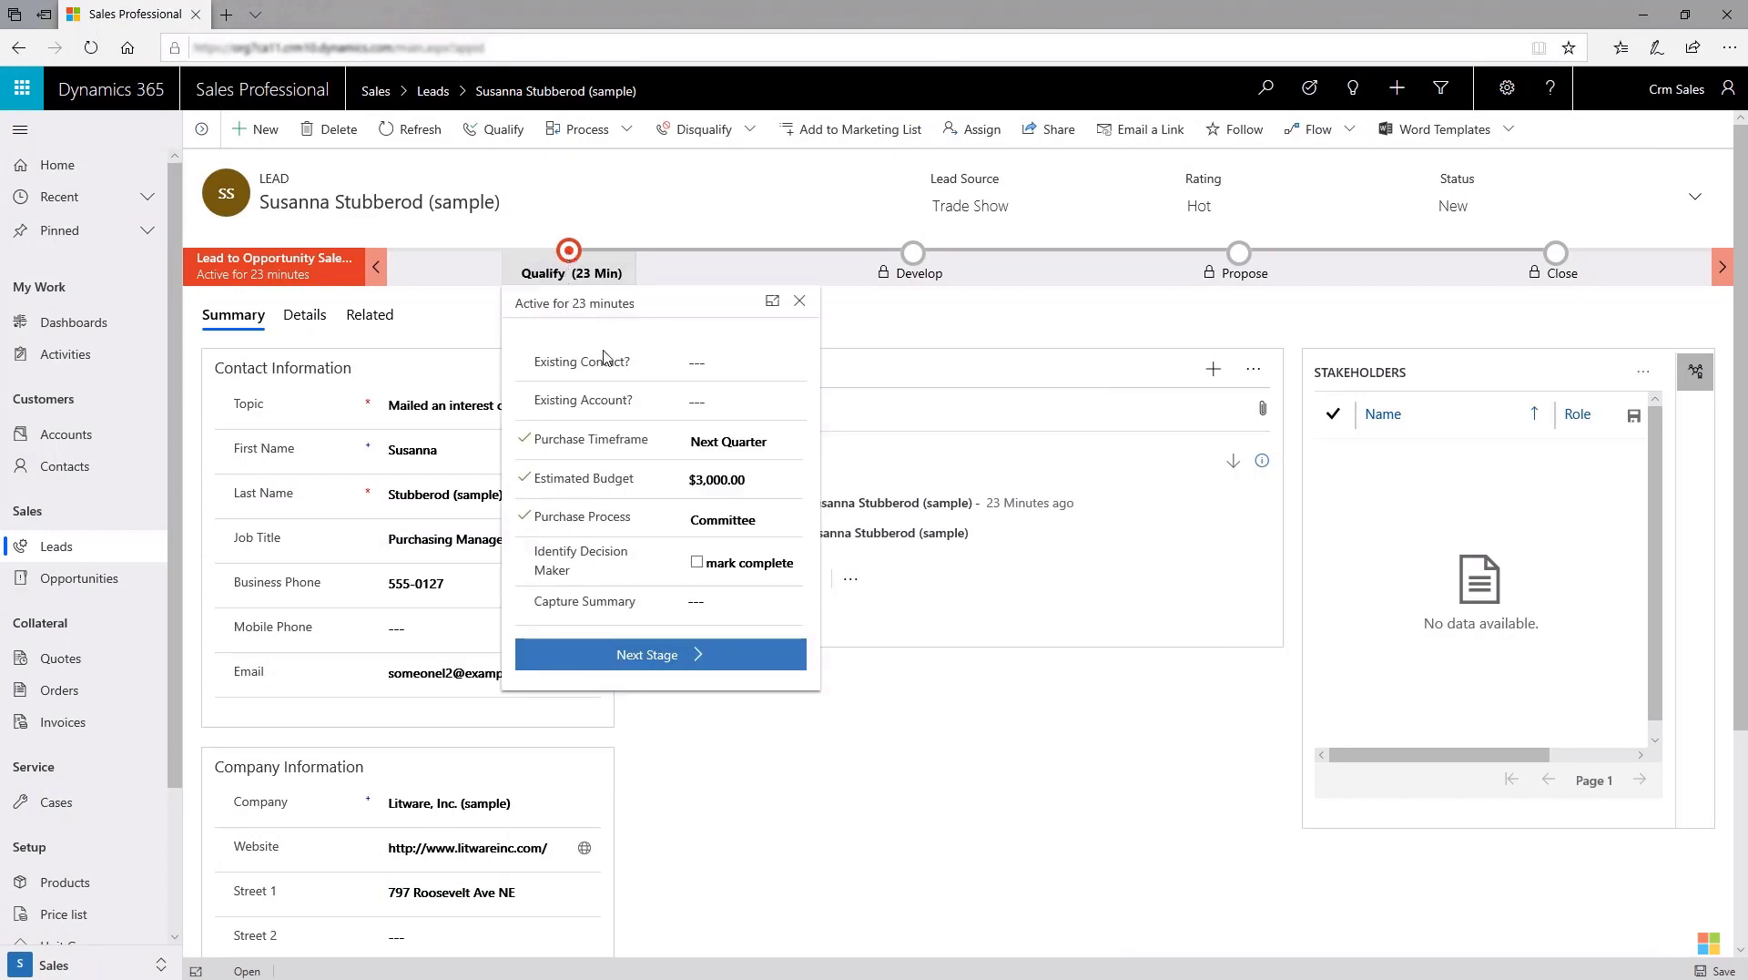
pyautogui.click(658, 655)
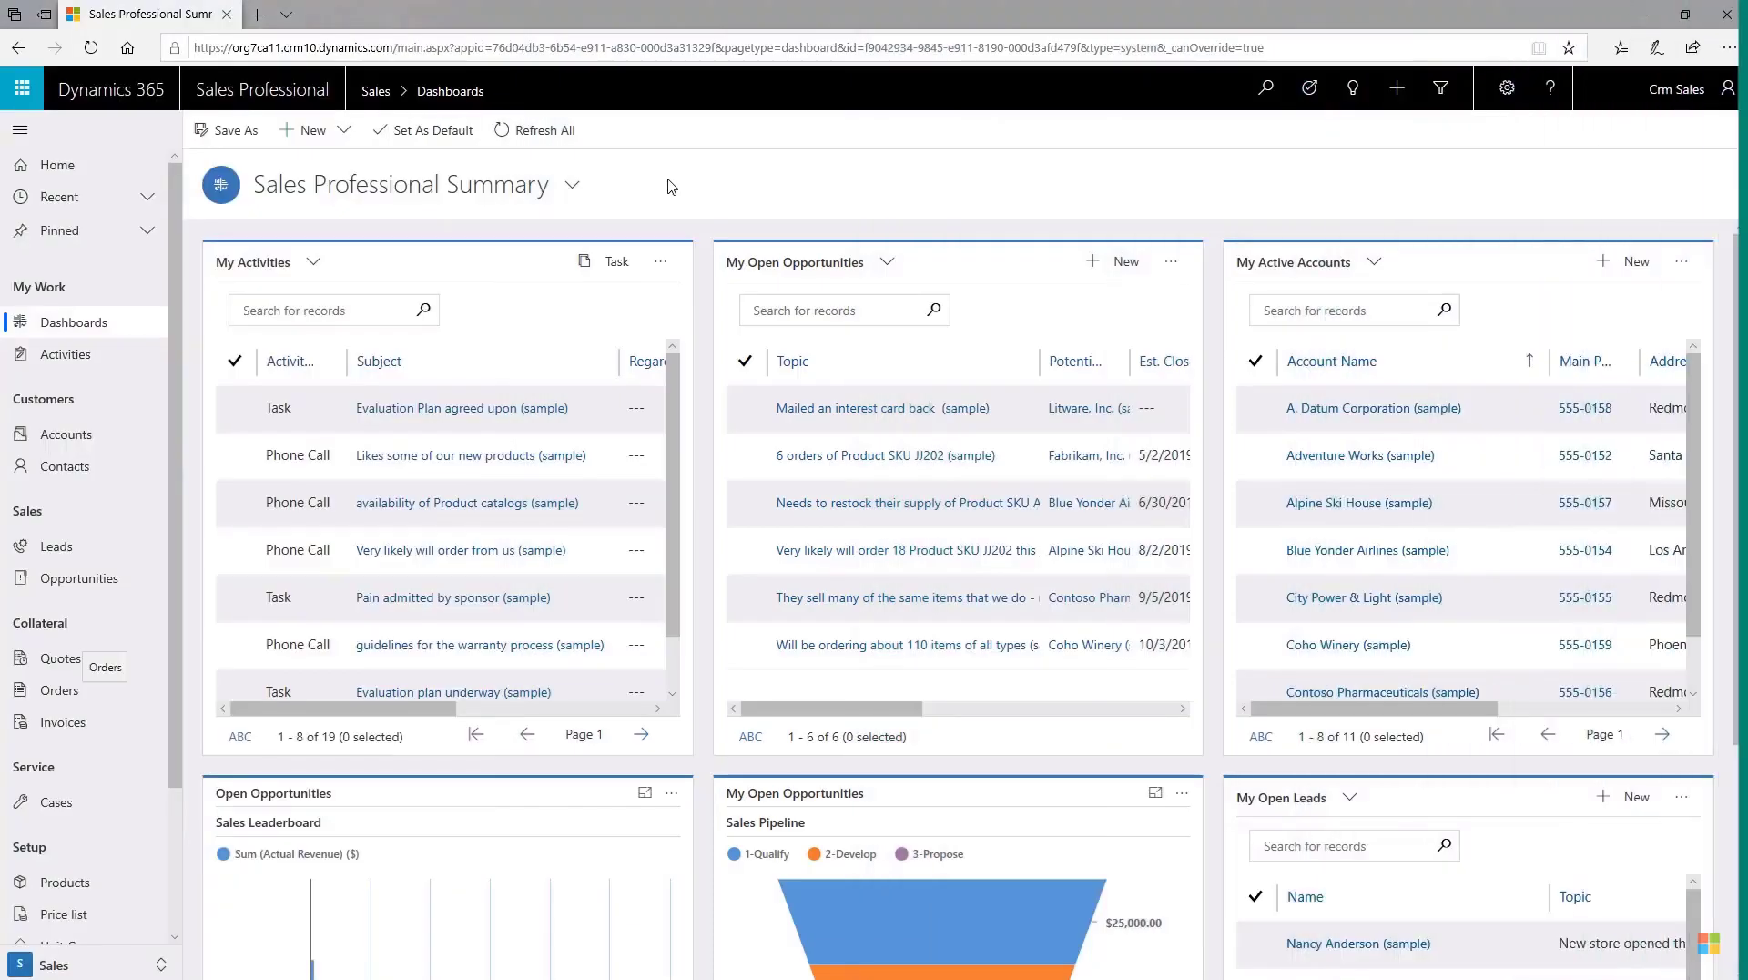
# Switch to Sales Manager Summary and scroll to the won-lost, revenue and incoming lead charts.
pyautogui.click(572, 184)
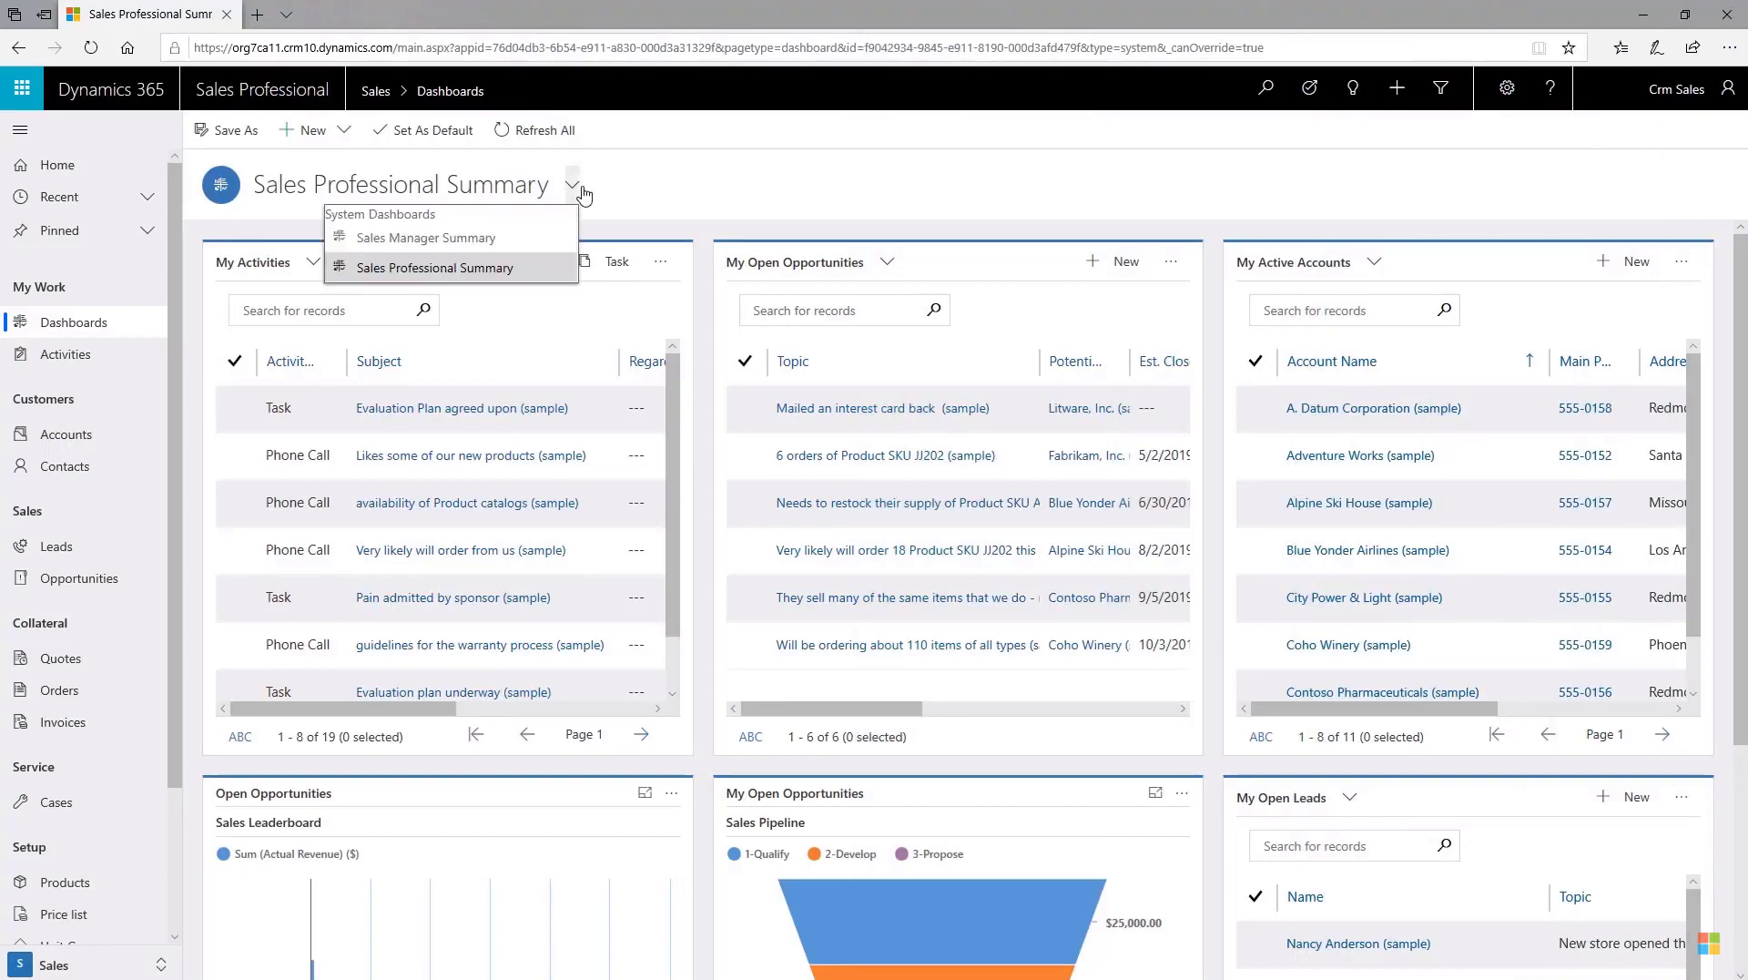
pyautogui.click(427, 238)
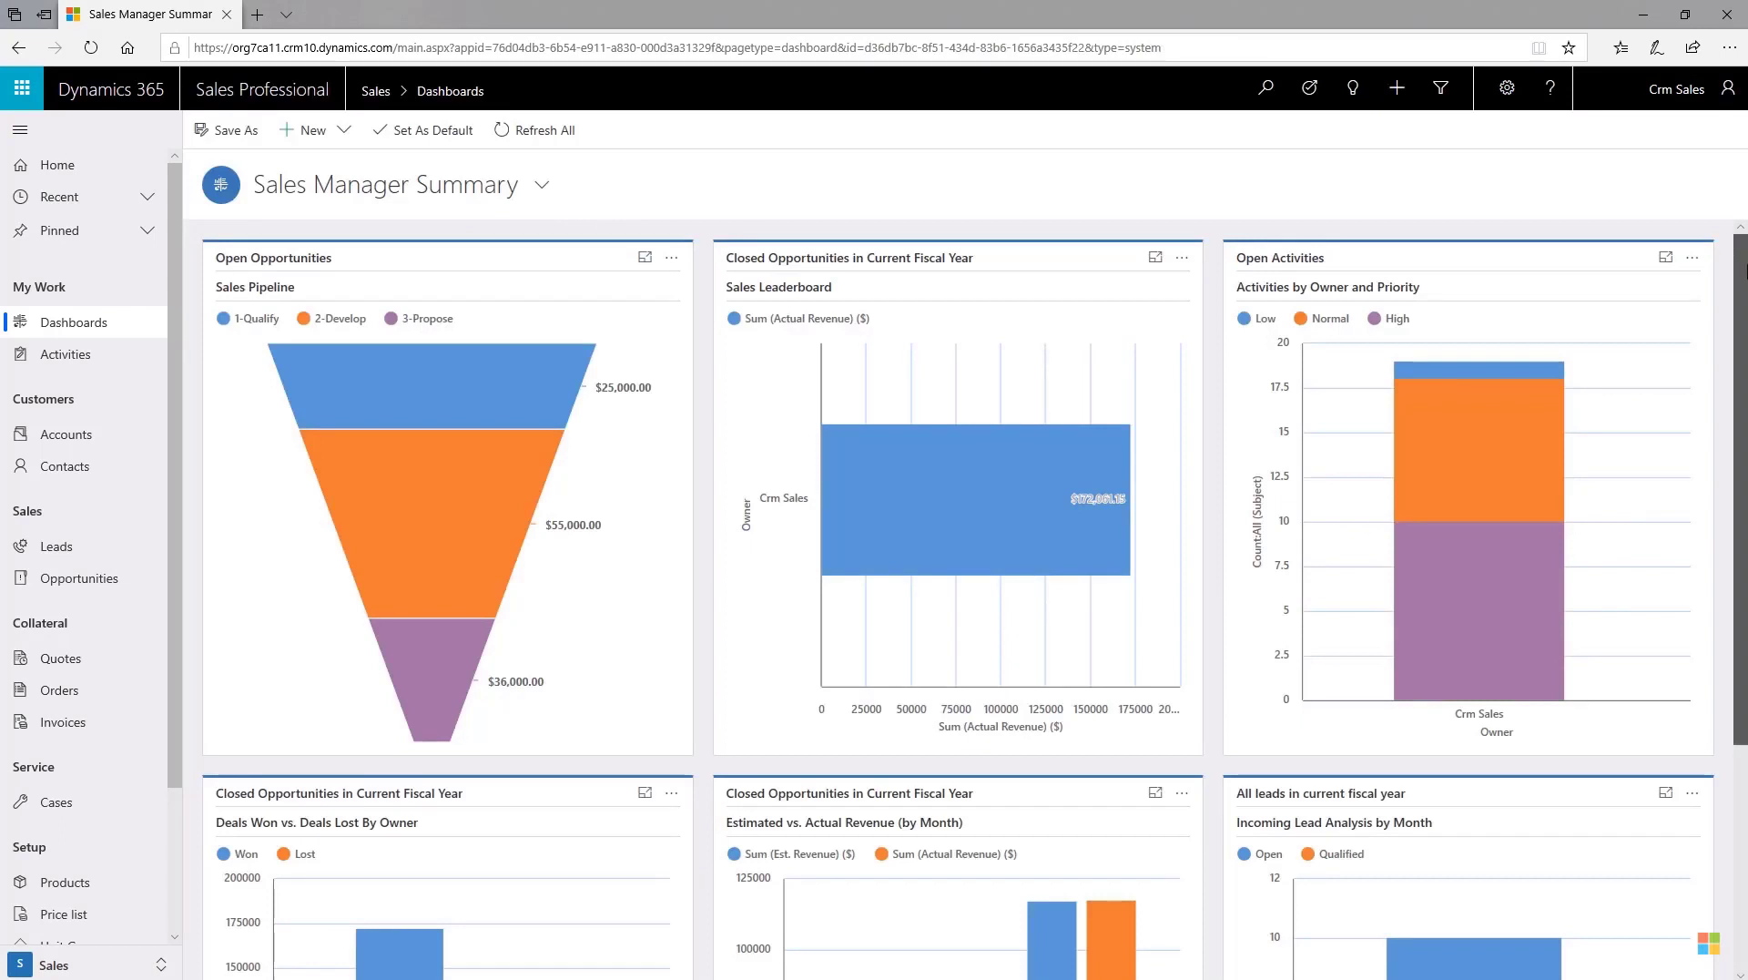
pyautogui.scroll(-3)
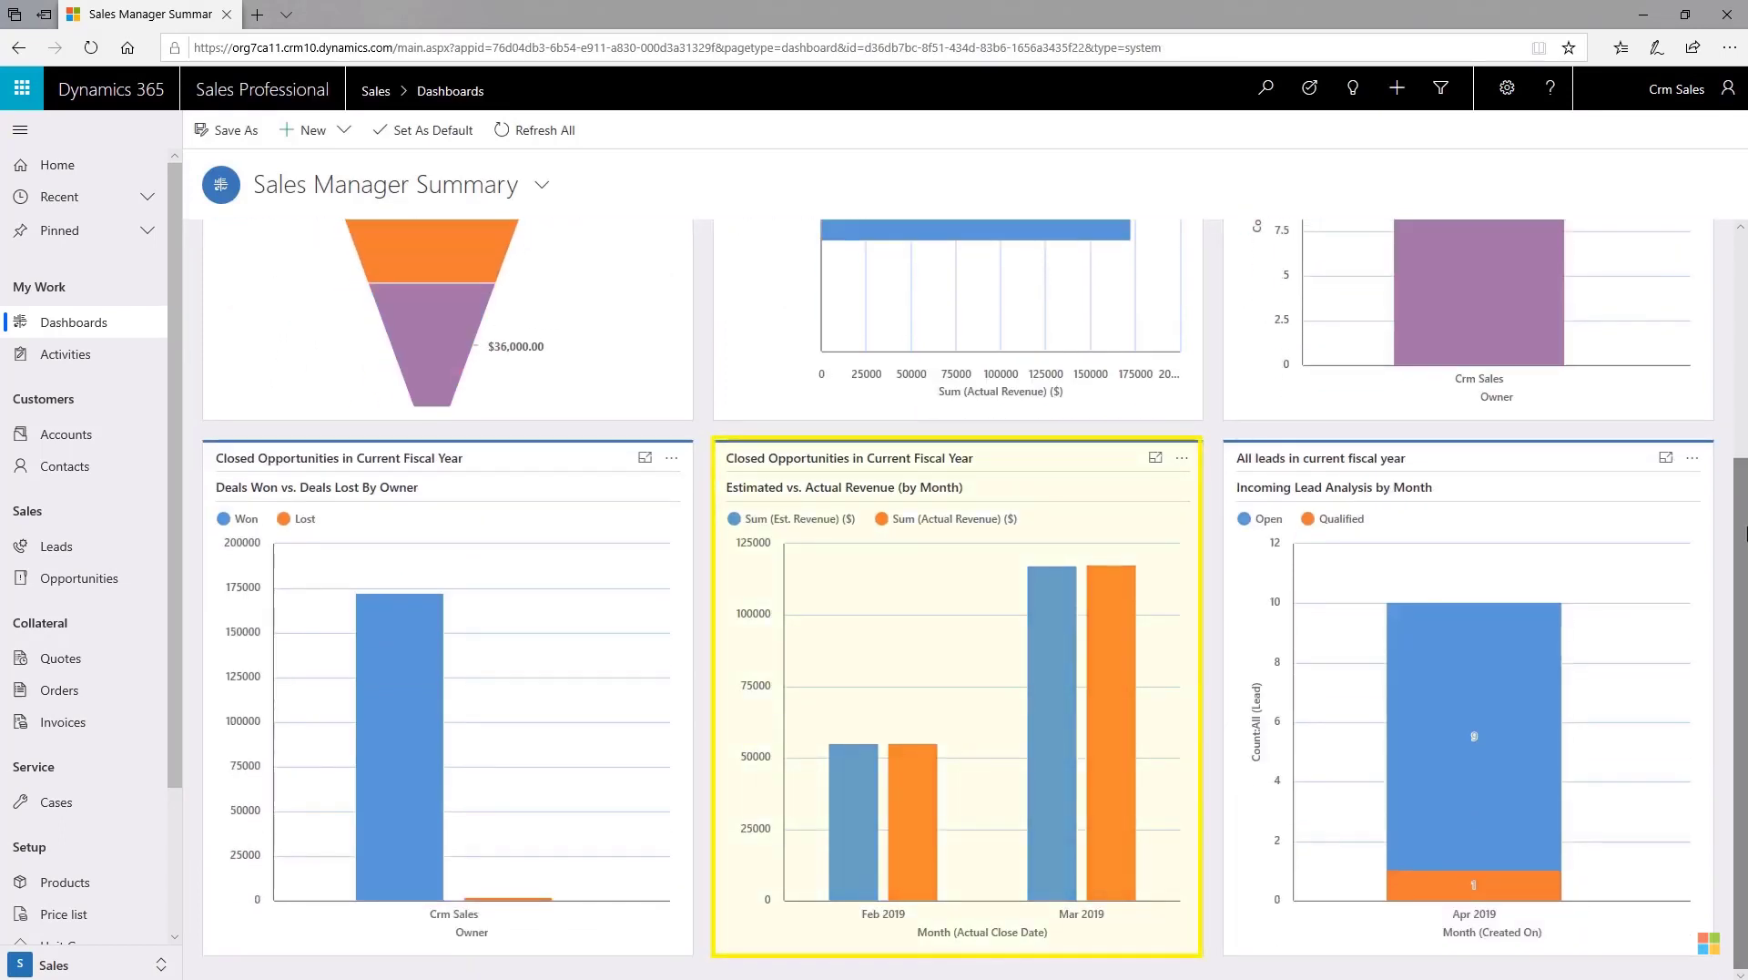